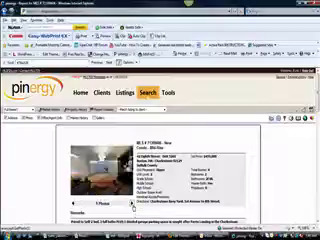
scroll(down, 3)
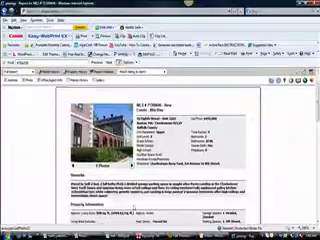
scroll(down, 3)
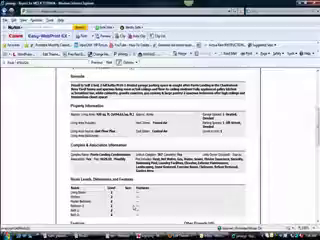
scroll(down, 3)
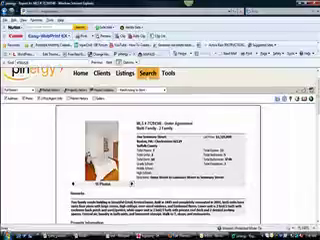
scroll(down, 3)
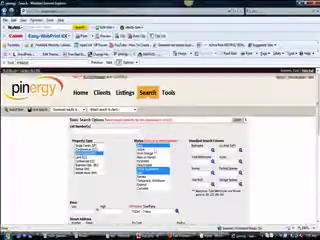
scroll(down, 3)
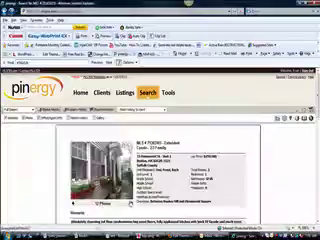
scroll(down, 3)
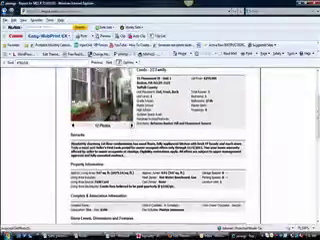
scroll(down, 3)
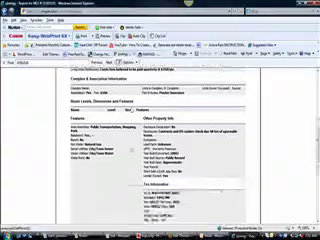
scroll(up, 3)
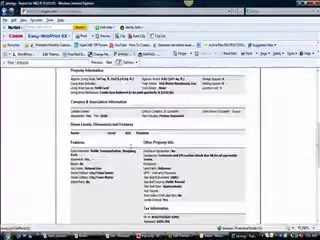
scroll(down, 3)
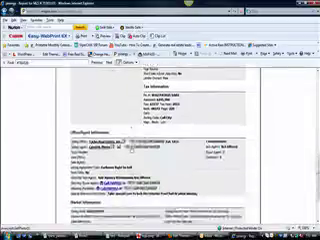